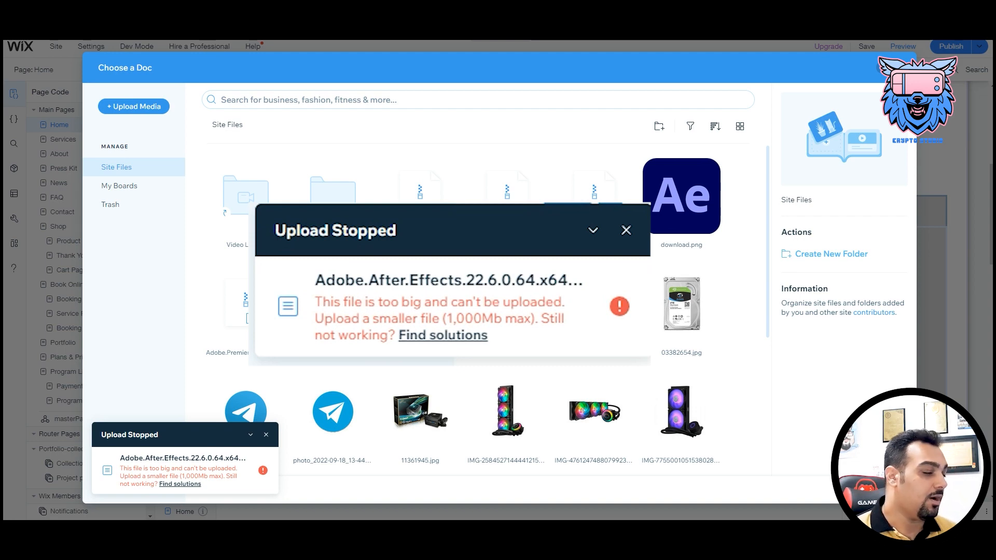
- Check the Adobe.After.Effects folder's size, then add it to a new WinRAR archive
left_click(625, 230)
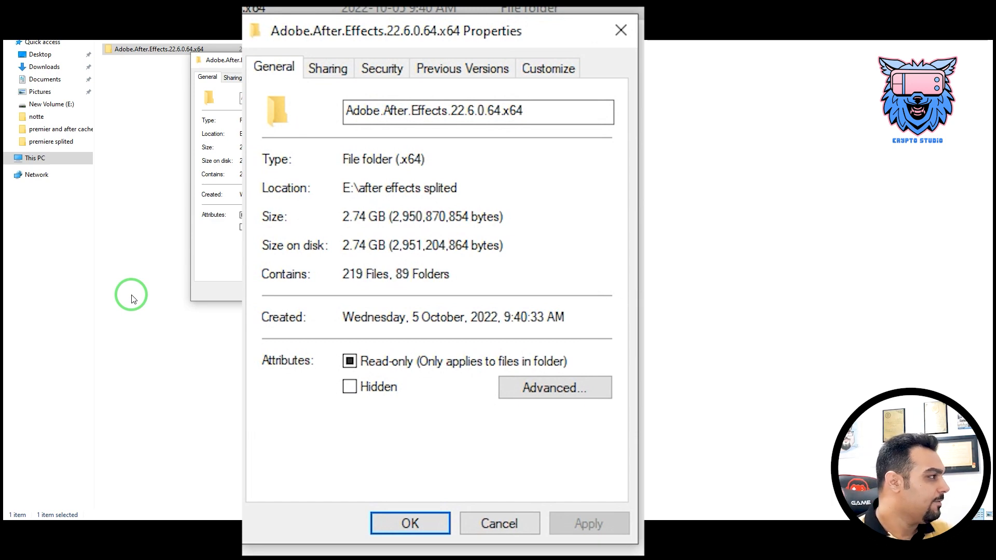
left_click(409, 524)
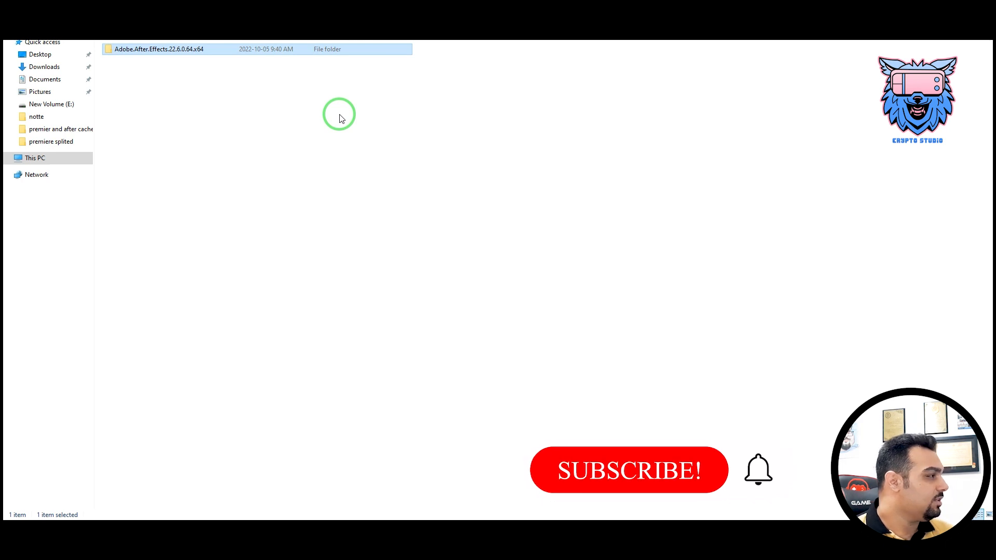
left_click(628, 470)
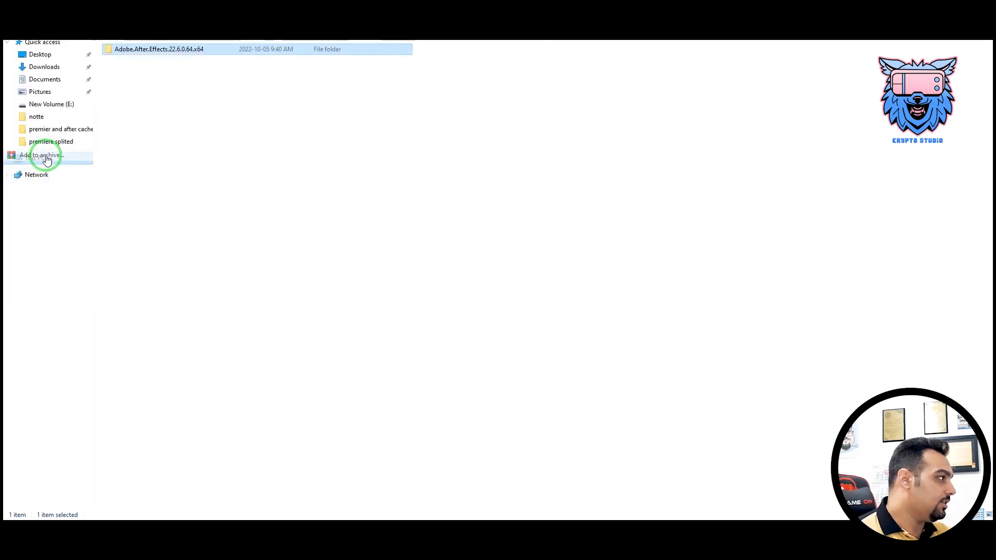
left_click(43, 156)
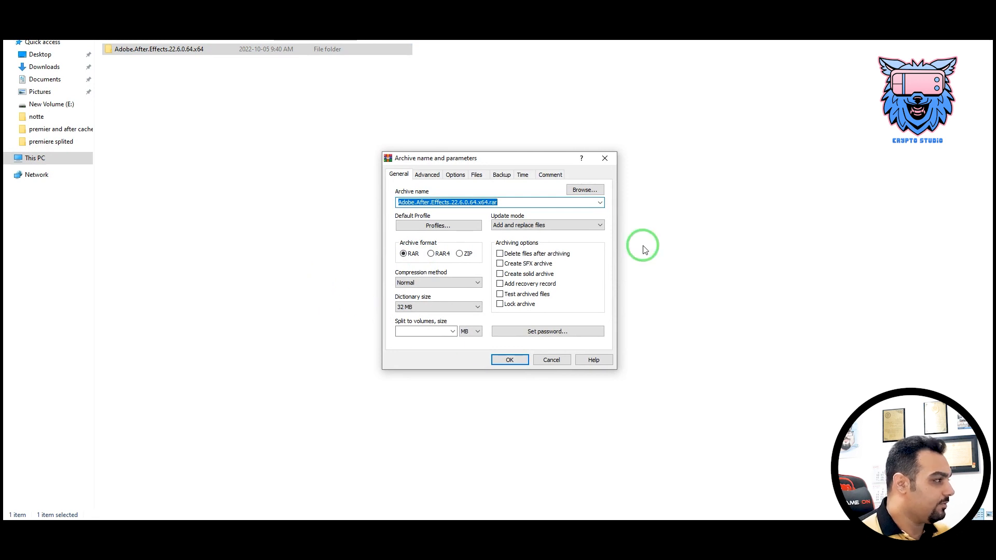
- Set the archive's save location to E:\after effects splited
left_click(583, 189)
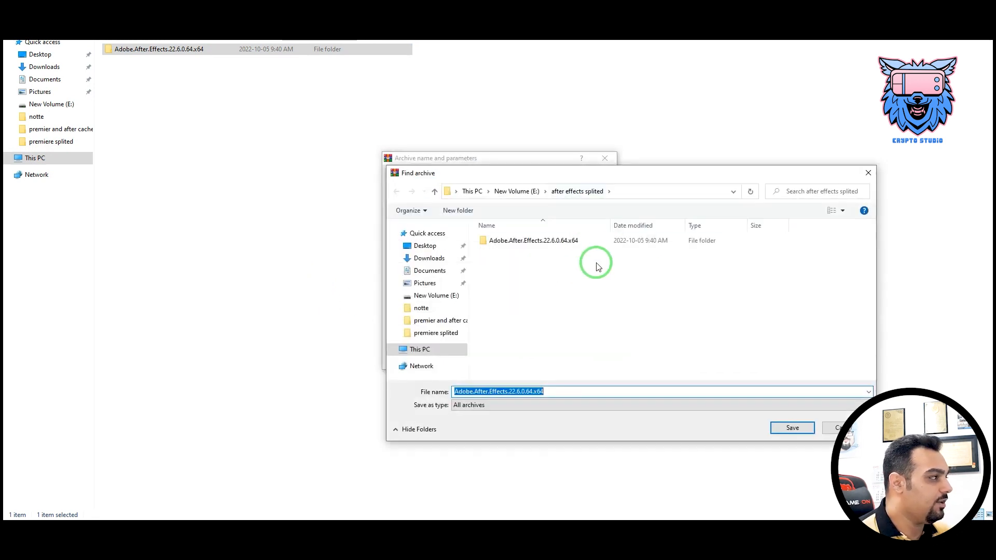
mouse_move(575, 286)
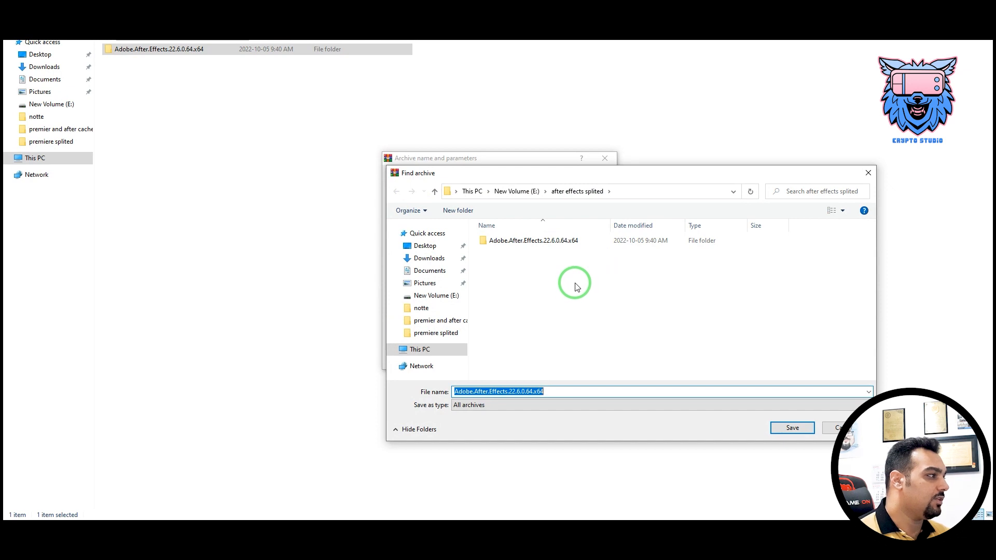
mouse_move(572, 289)
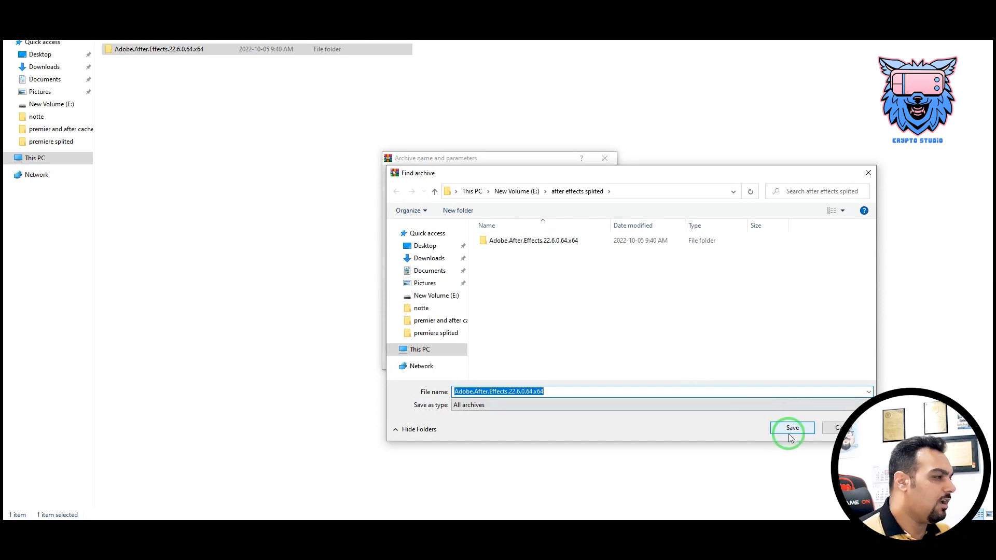
left_click(791, 428)
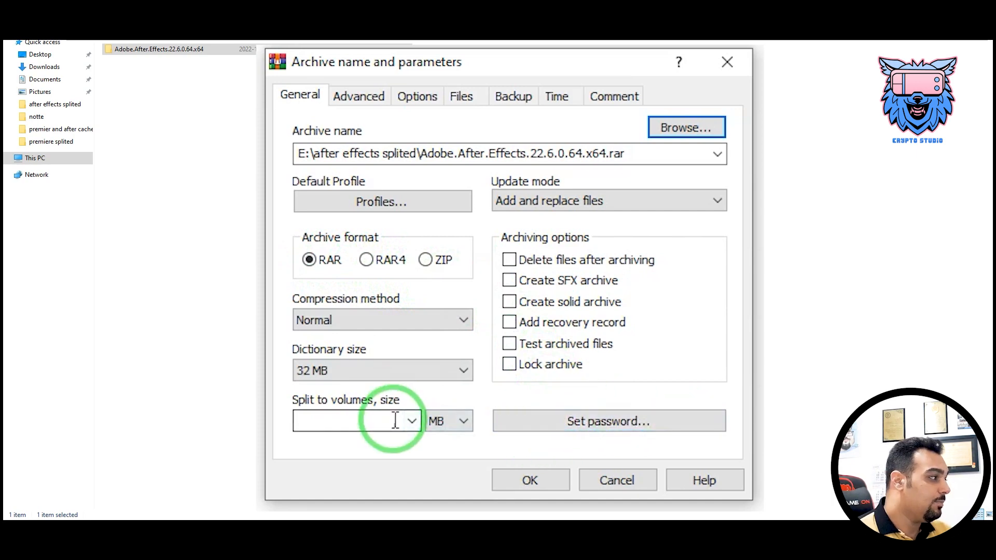
- Split the archive into 990 MB volumes and start creating it
left_click(410, 421)
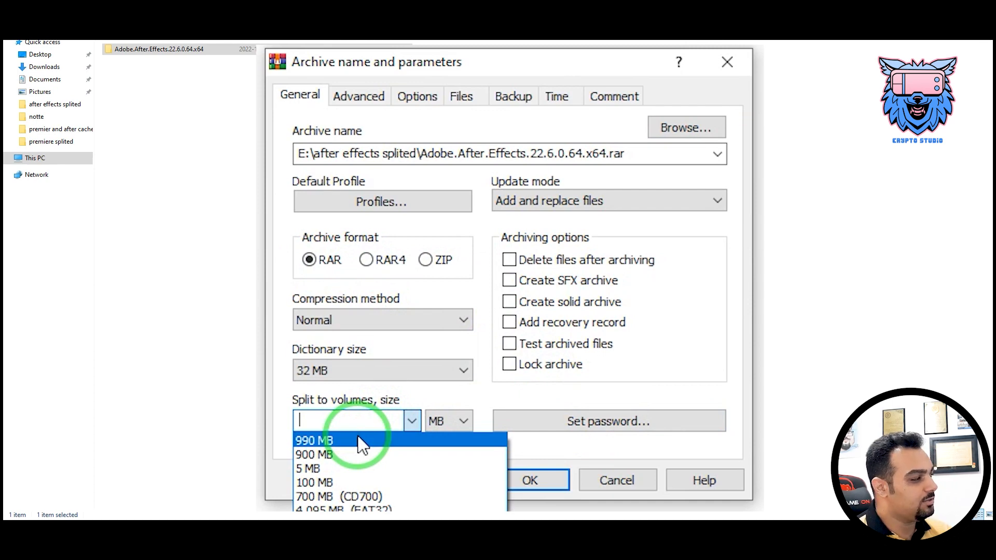
left_click(314, 441)
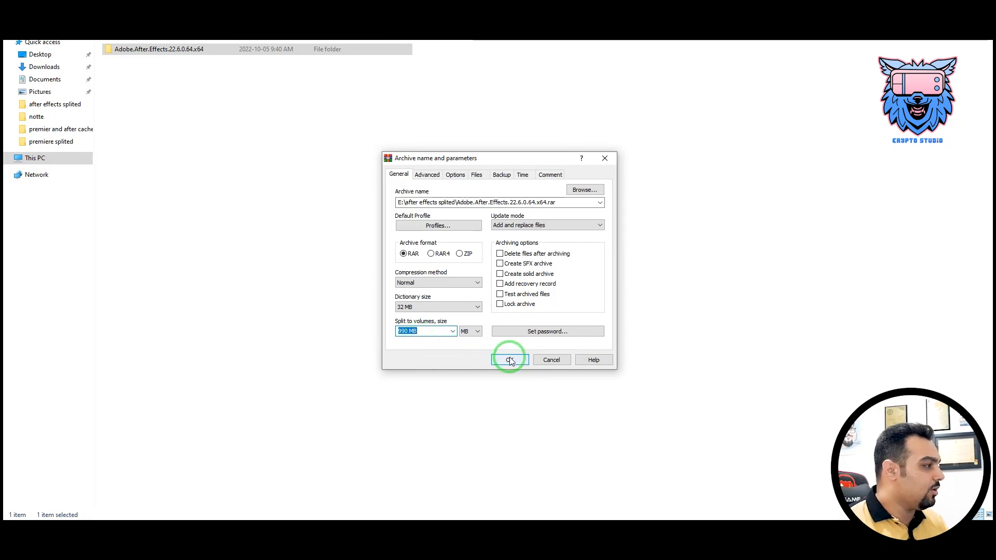
left_click(510, 359)
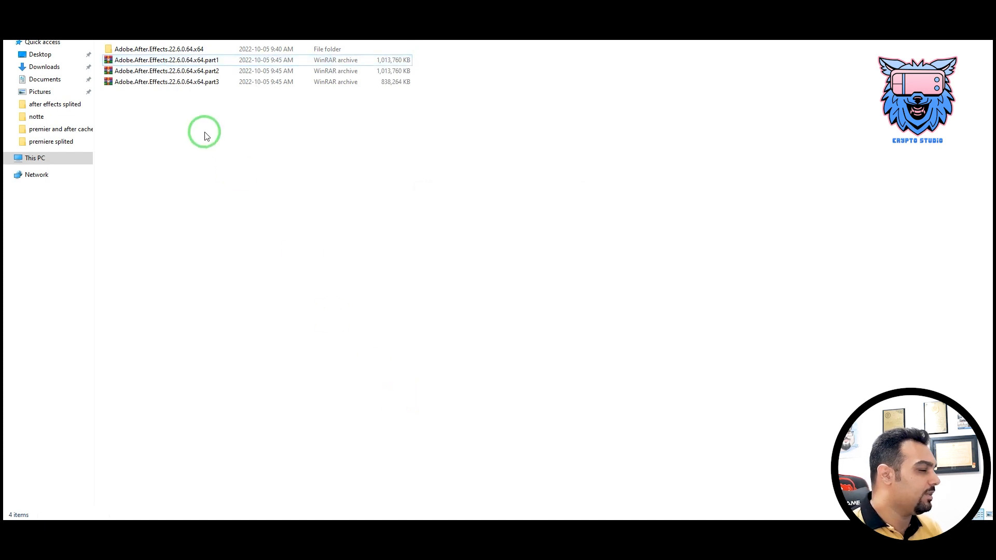
- Check the first RAR part's options, then return to Wix's media upload window
right_click(167, 60)
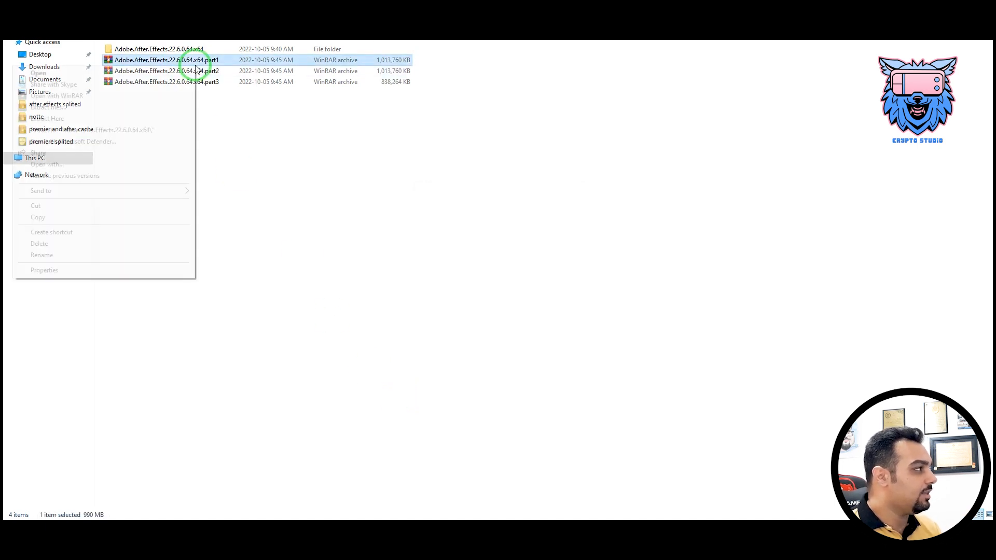
left_click(43, 270)
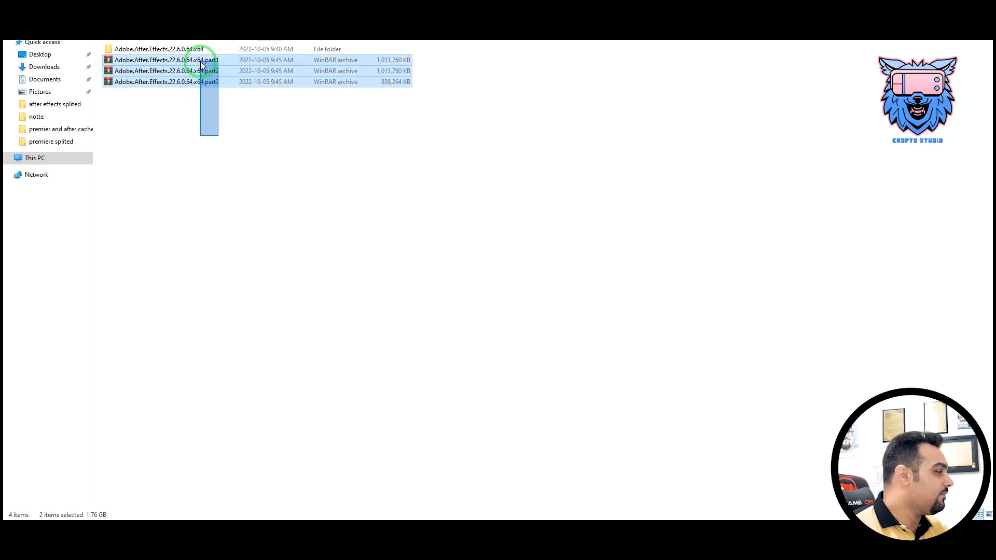
left_click(181, 121)
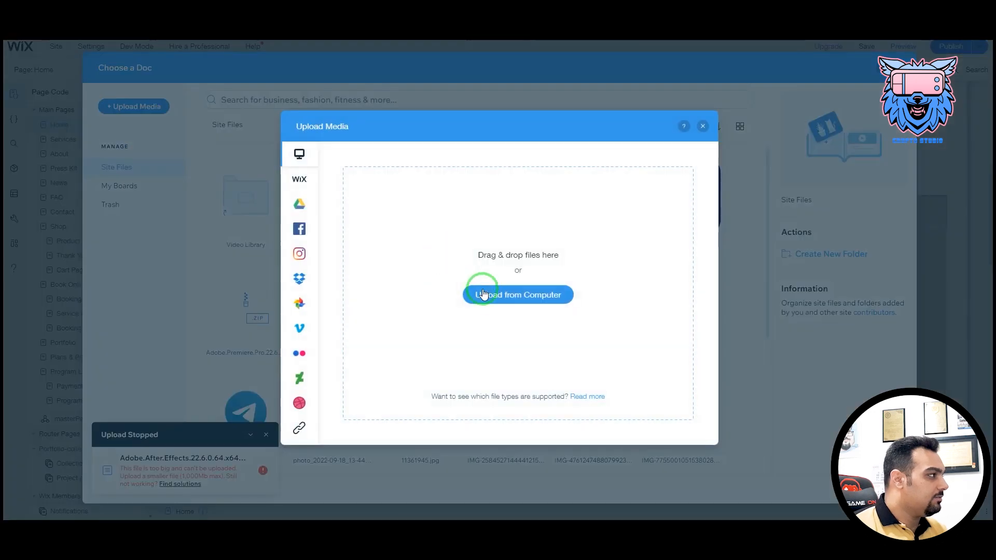
- Upload Adobe.After.Effects.22.6.0.64.x64.part1 from the computer to Wix
left_click(518, 295)
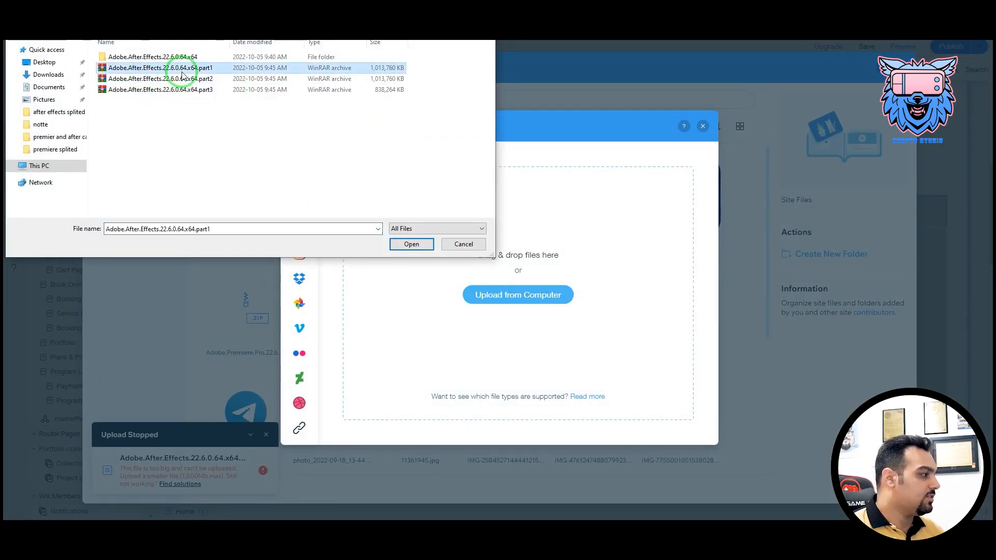
left_click(411, 244)
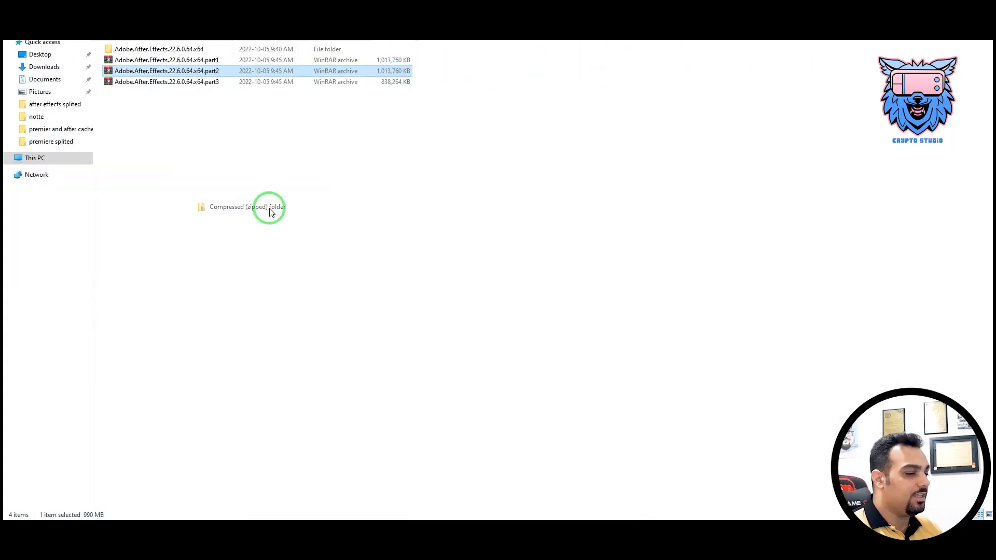
- Compress the second RAR part into a zipped folder
left_click(246, 206)
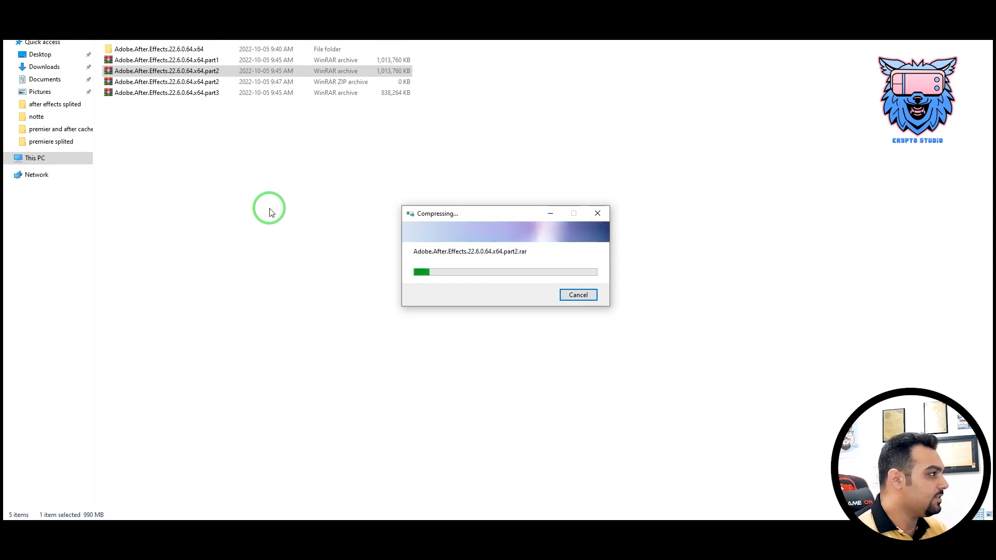
mouse_move(606, 353)
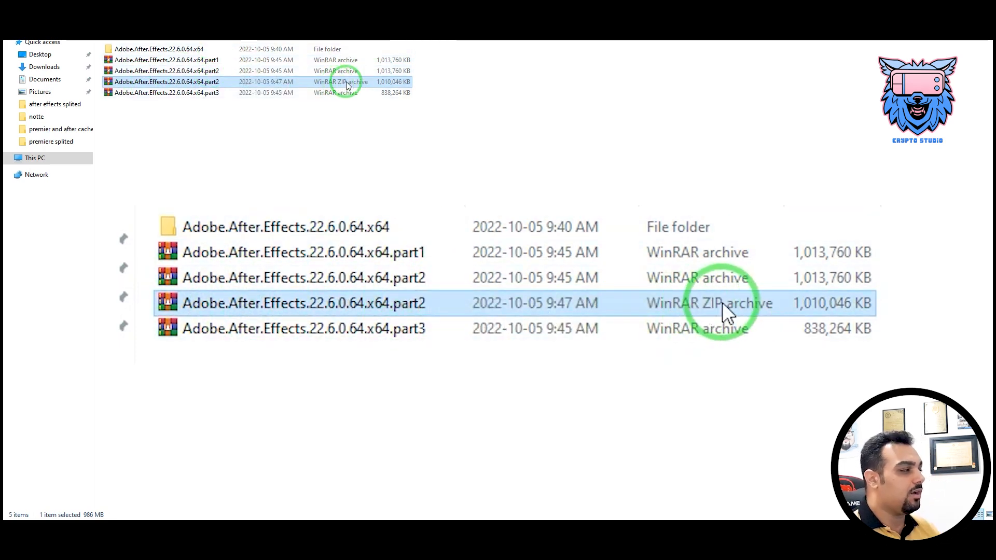
mouse_move(708, 311)
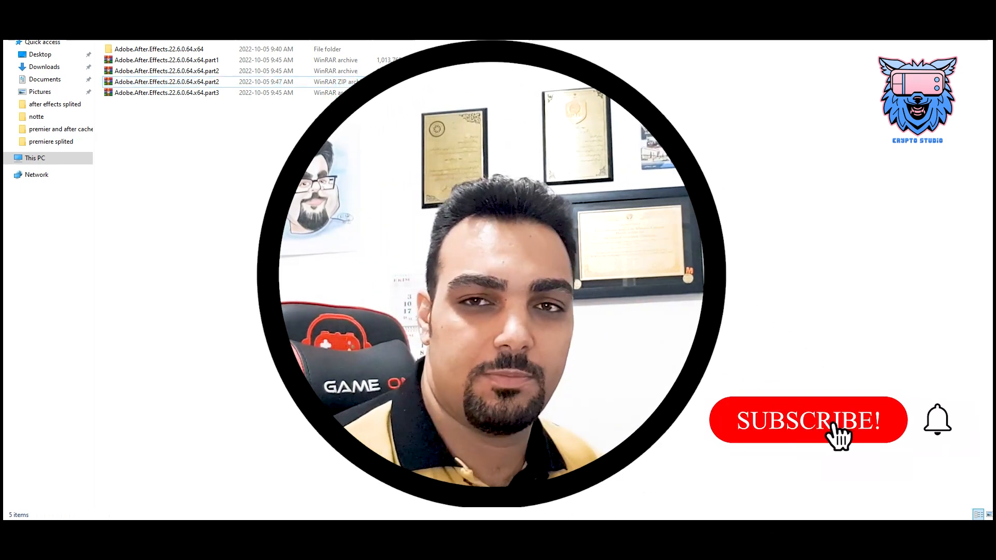
left_click(807, 420)
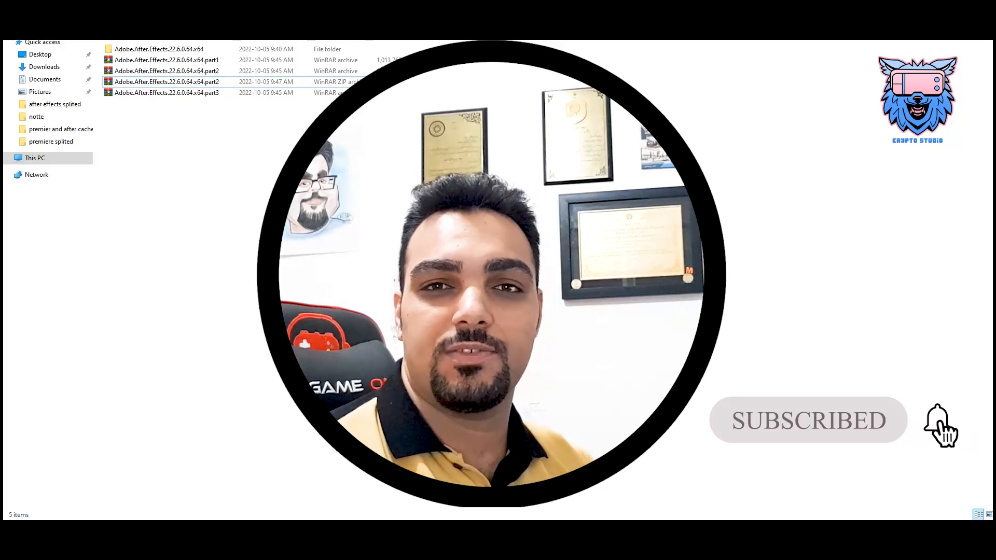